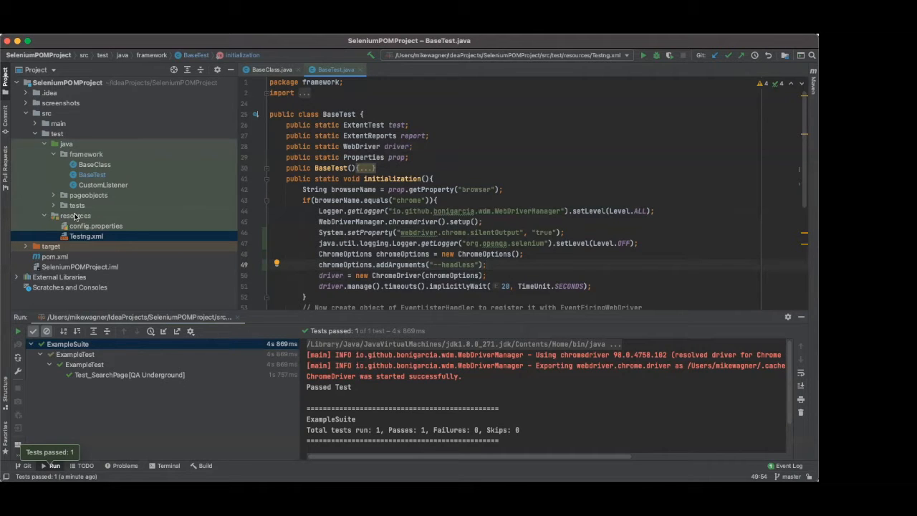
pyautogui.moveTo(131, 74)
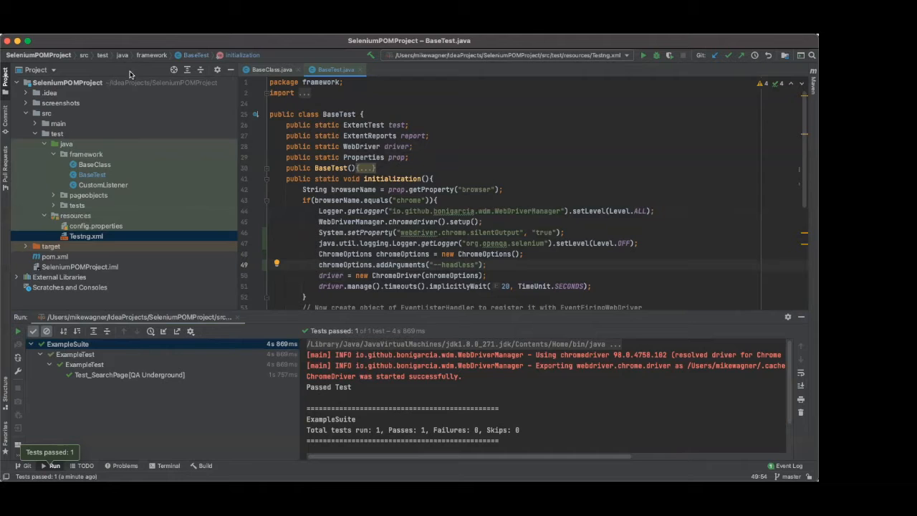
pyautogui.moveTo(516, 255)
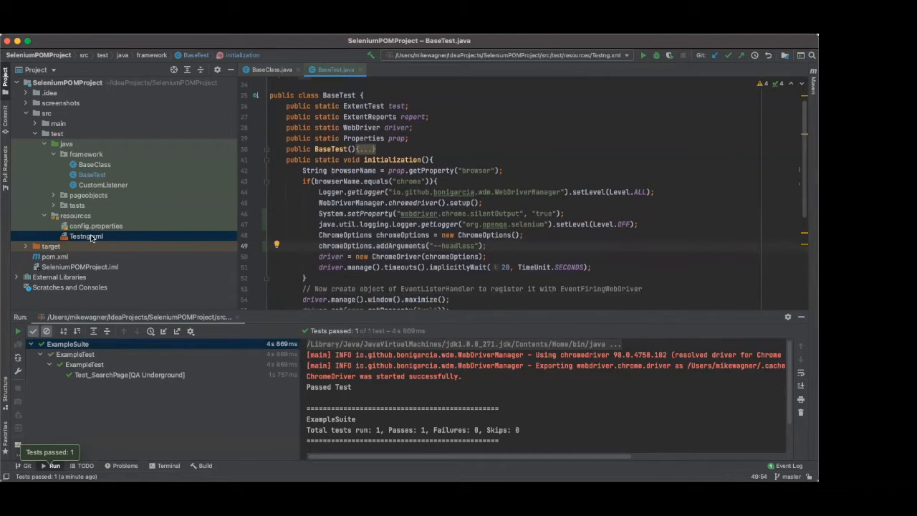
# In Testng.xml, give the ExampleTest <test> tag parallel="methods" and an empty thread-count attribute.
pyautogui.doubleClick(86, 236)
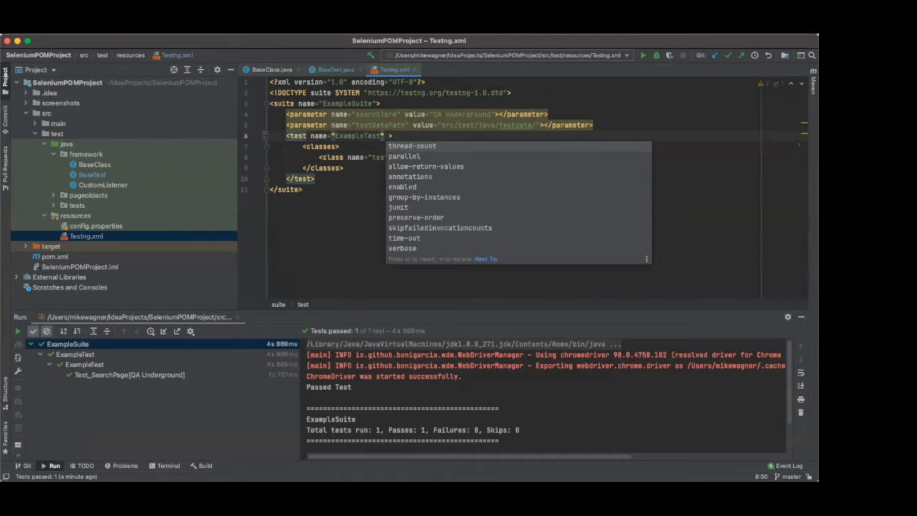
pyautogui.write('parallel=""')
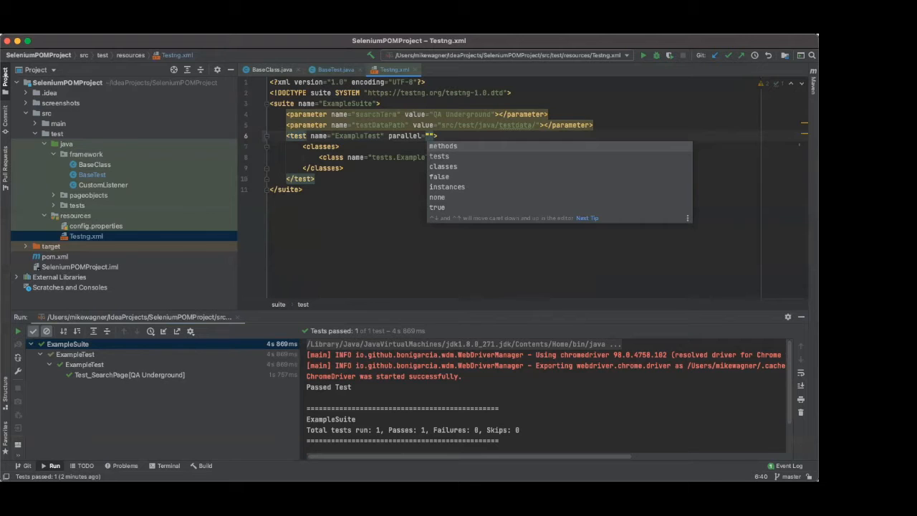
pyautogui.write('methods')
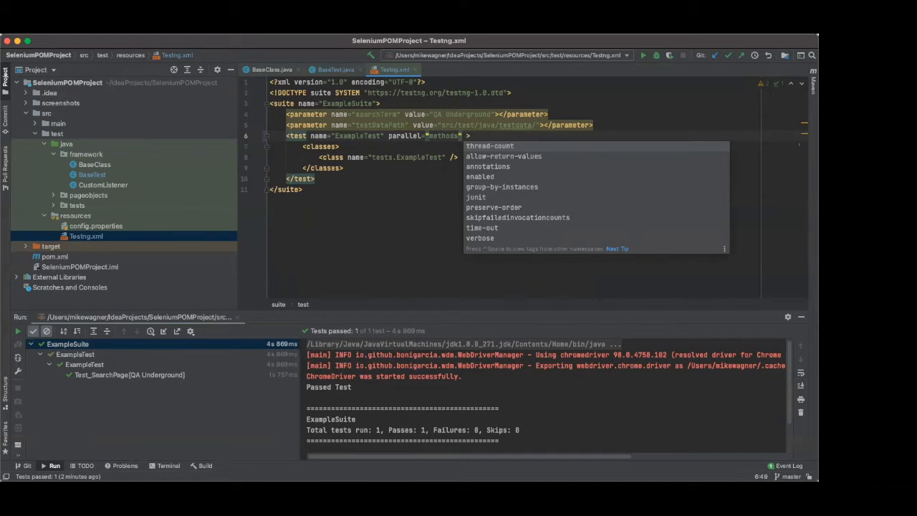
pyautogui.write('thread-count="4')
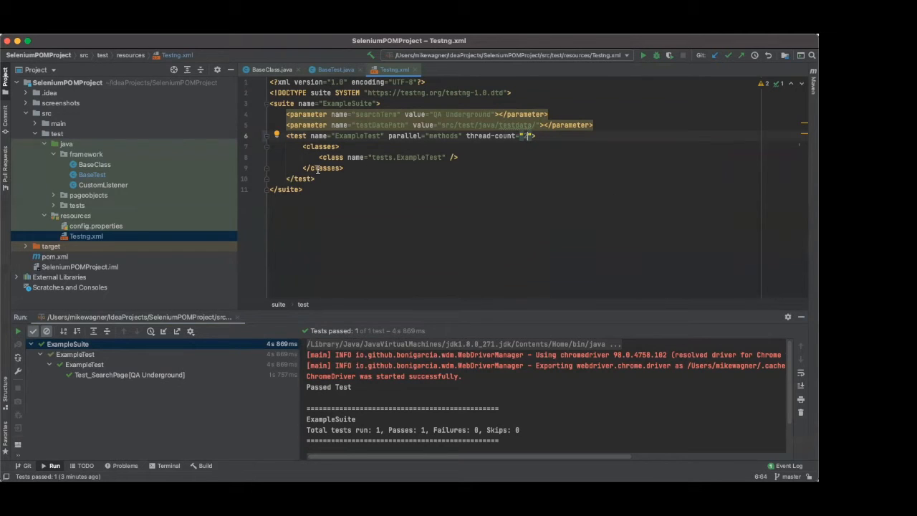
pyautogui.moveTo(472, 146)
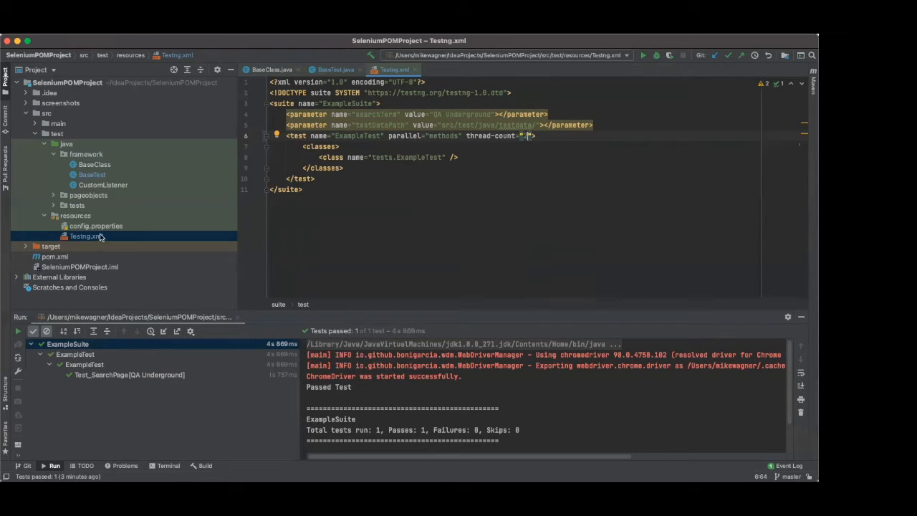
# In ExampleTest.java, duplicate the Test_SearchPage method and rename the copy Test_SearchPage_TWO.
pyautogui.click(77, 205)
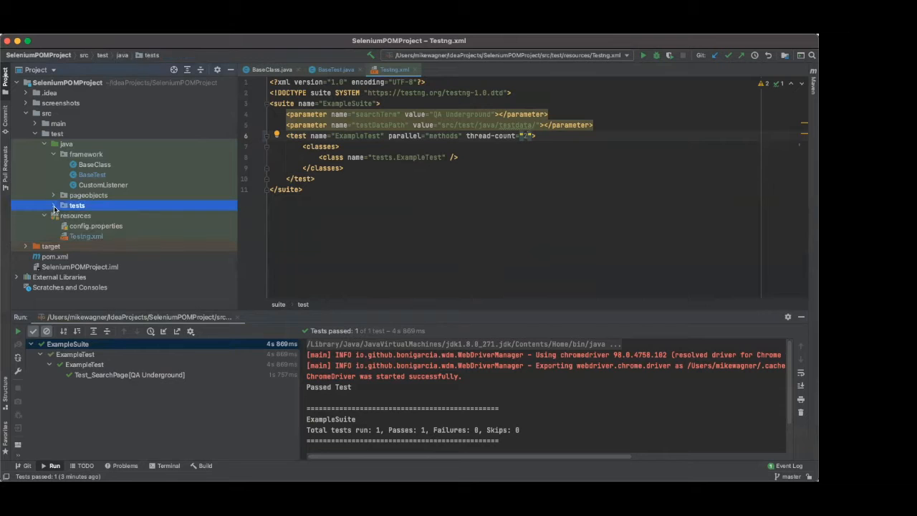
pyautogui.doubleClick(76, 205)
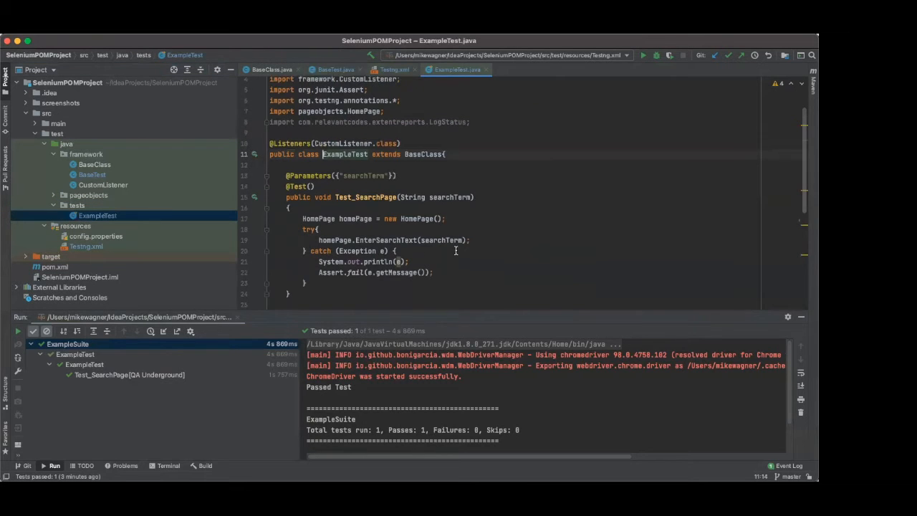
pyautogui.scroll(-3)
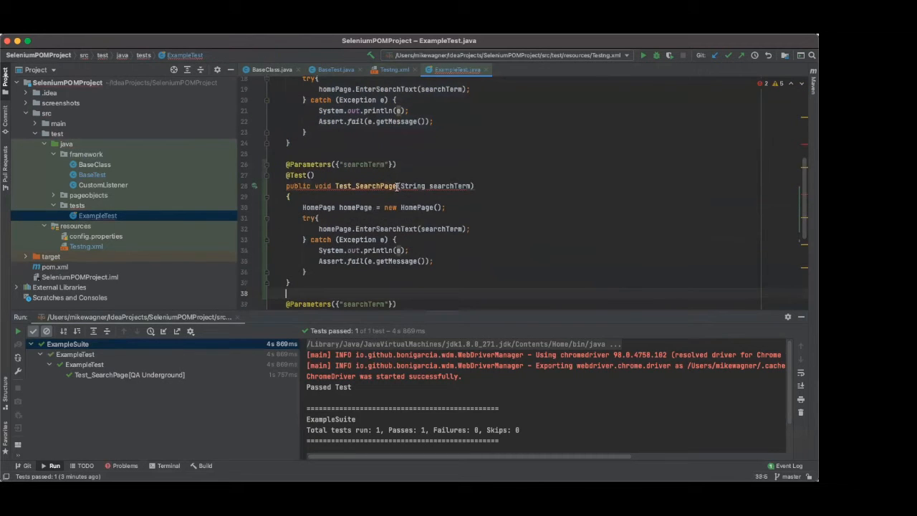
pyautogui.write('_T')
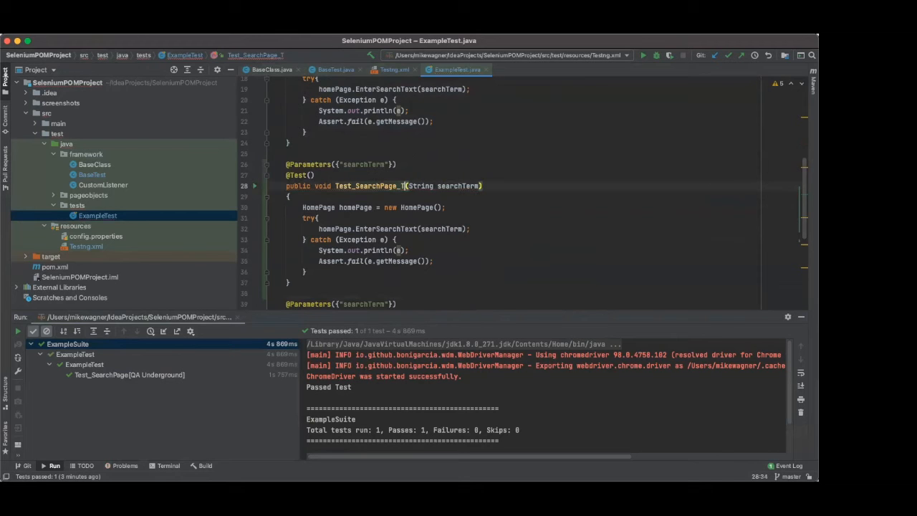
pyautogui.write('WO')
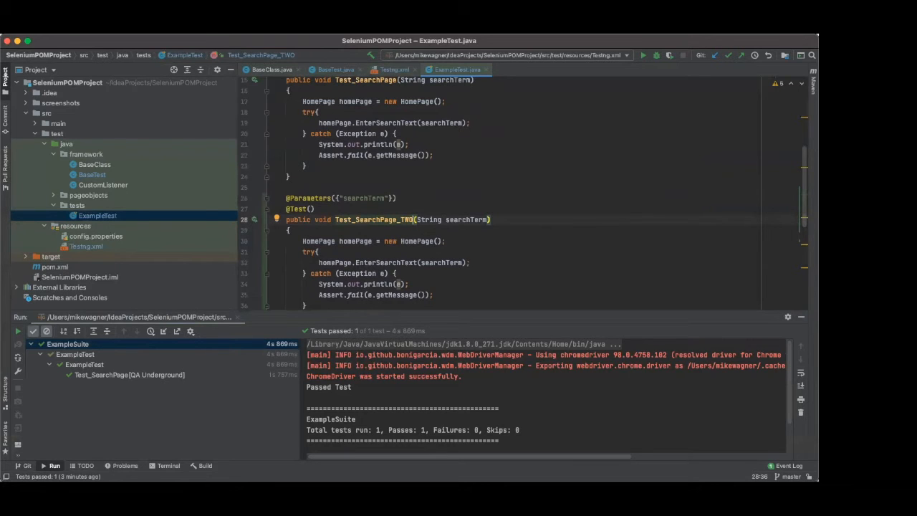
pyautogui.moveTo(609, 235)
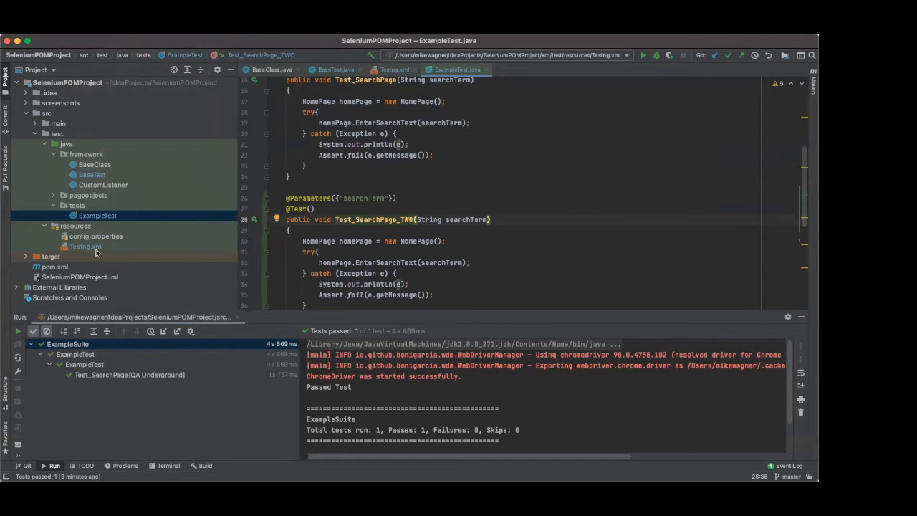
# Run the Testng.xml suite from its Project view context menu to execute both search tests.
pyautogui.click(86, 245)
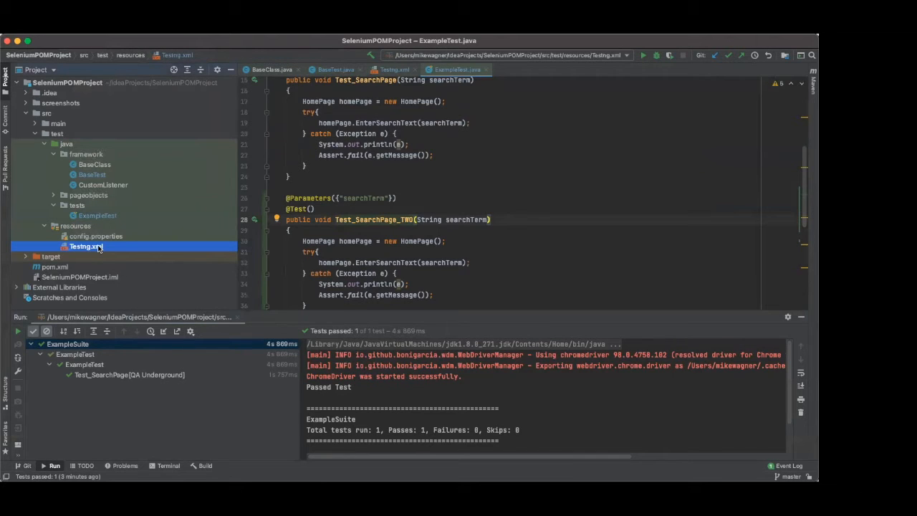
pyautogui.rightClick(85, 245)
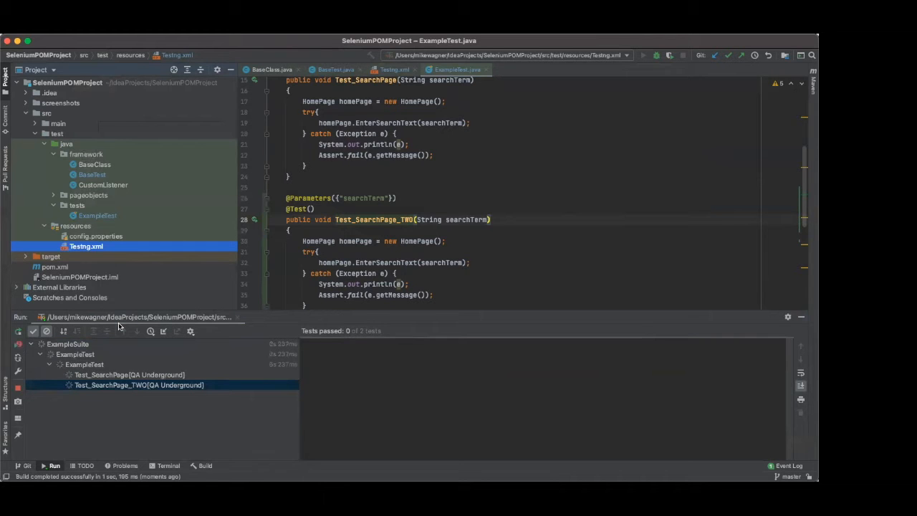
pyautogui.click(642, 55)
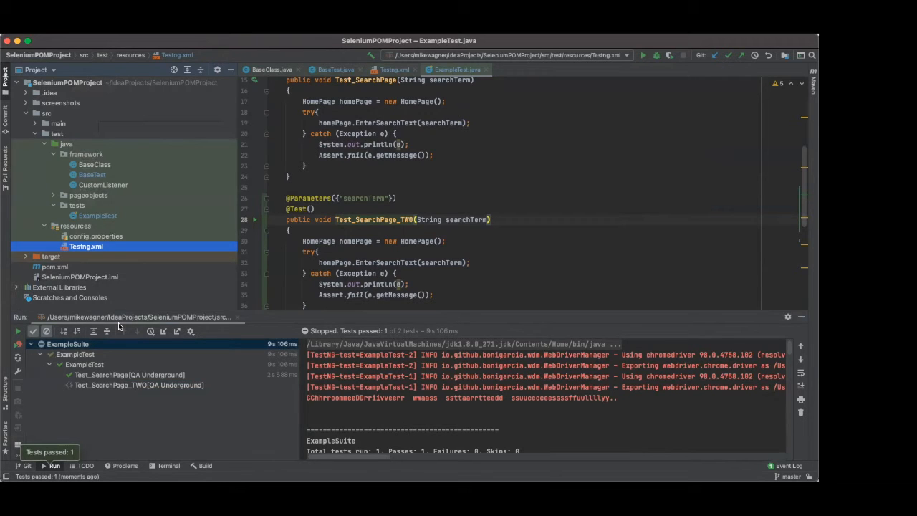
pyautogui.moveTo(108, 387)
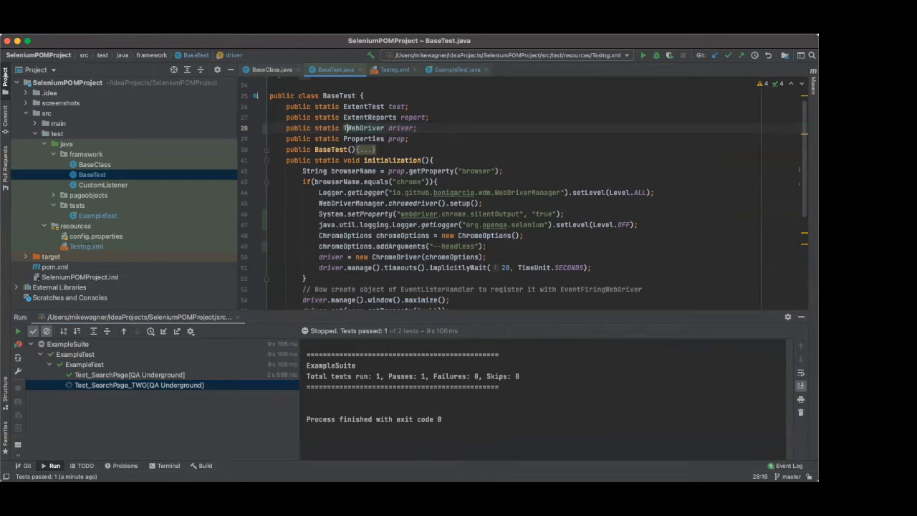
# Declare BaseTest's driver as public static ThreadLocal<WebDriver> driver = new ThreadLocal<>().
pyautogui.write('ThreadLocal<')
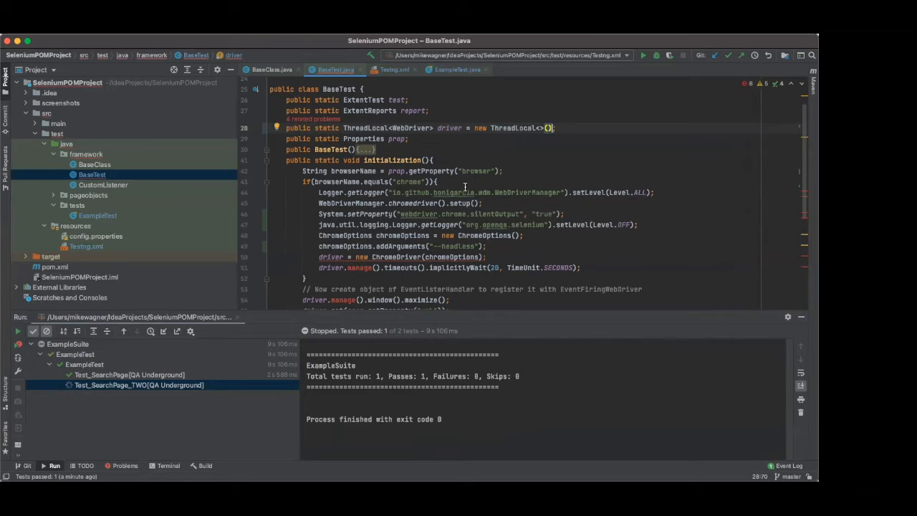
pyautogui.moveTo(483, 104)
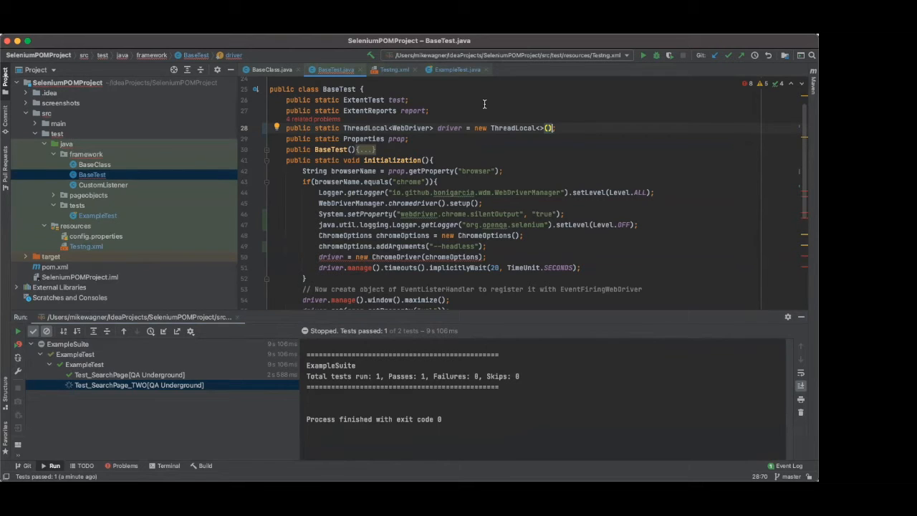
pyautogui.moveTo(581, 240)
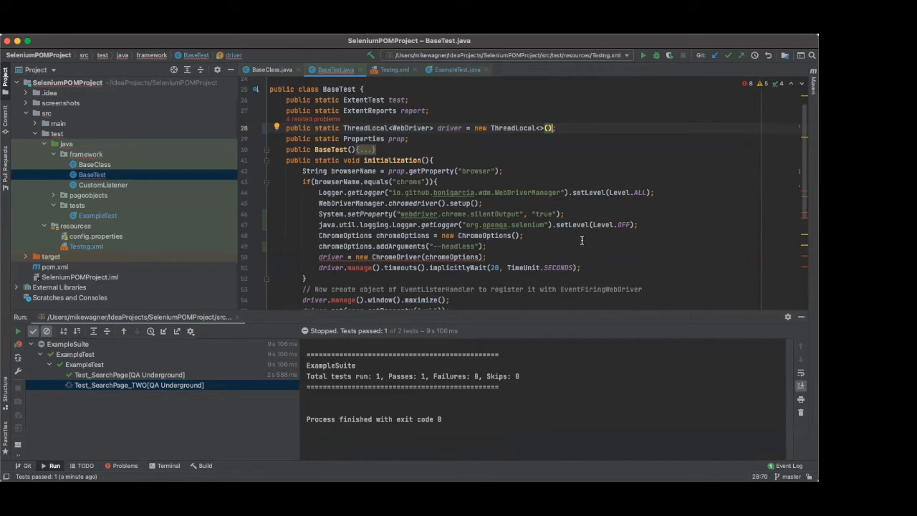
pyautogui.moveTo(648, 292)
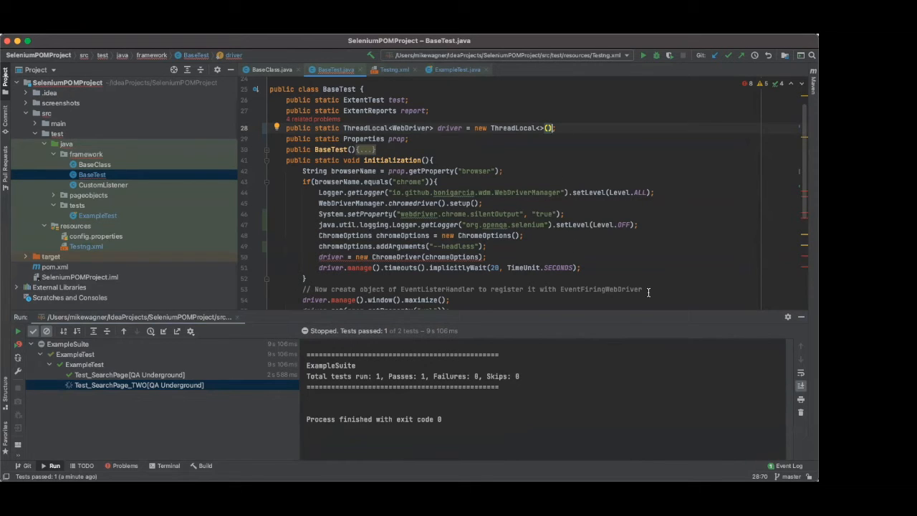
pyautogui.moveTo(630, 268)
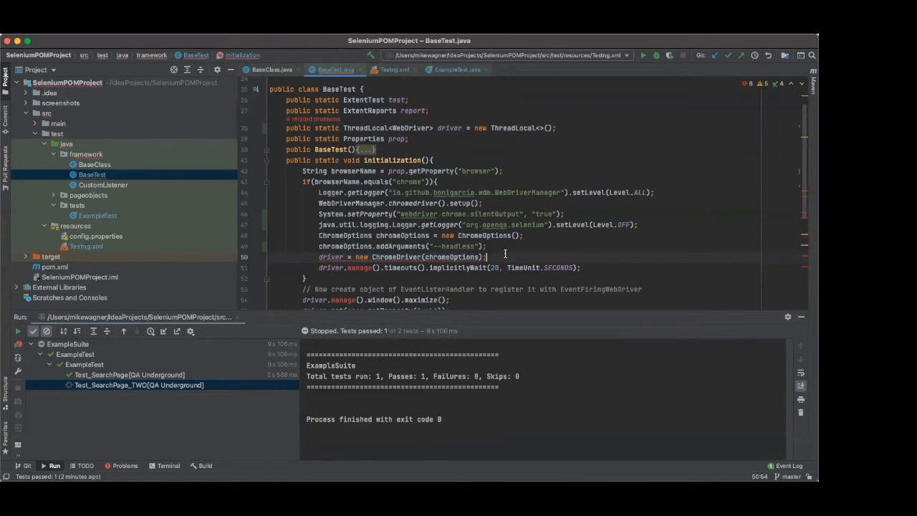
# Add driver.set(new ChromeDriver(chromeOptions)) and remove the old direct driver assignment line.
pyautogui.press('enter')
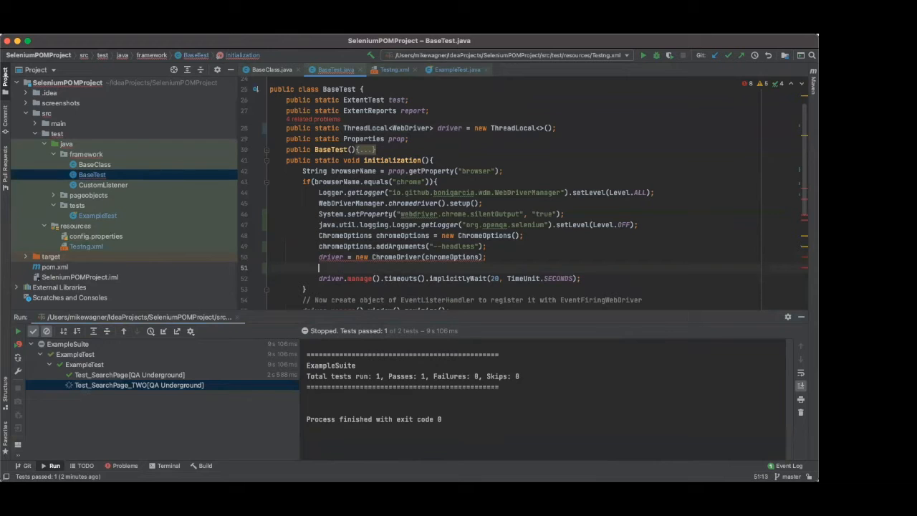
pyautogui.write('driver')
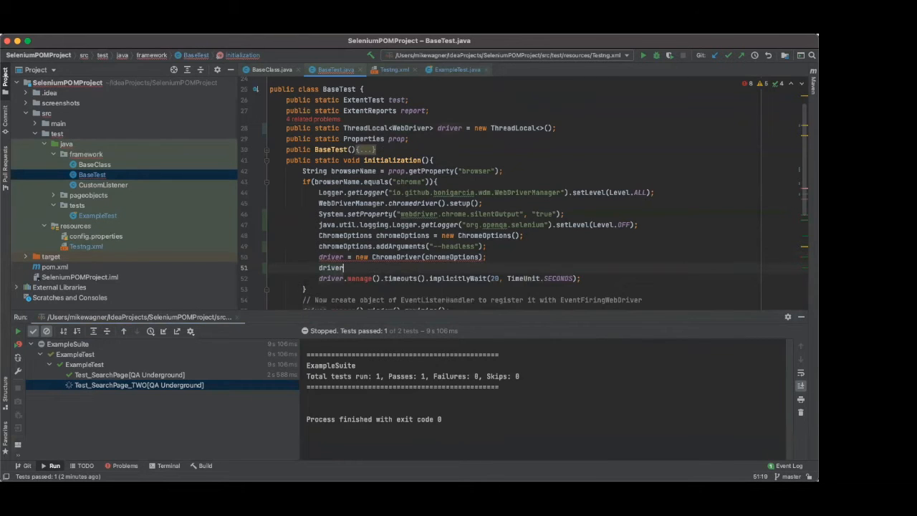
pyautogui.write('.set()')
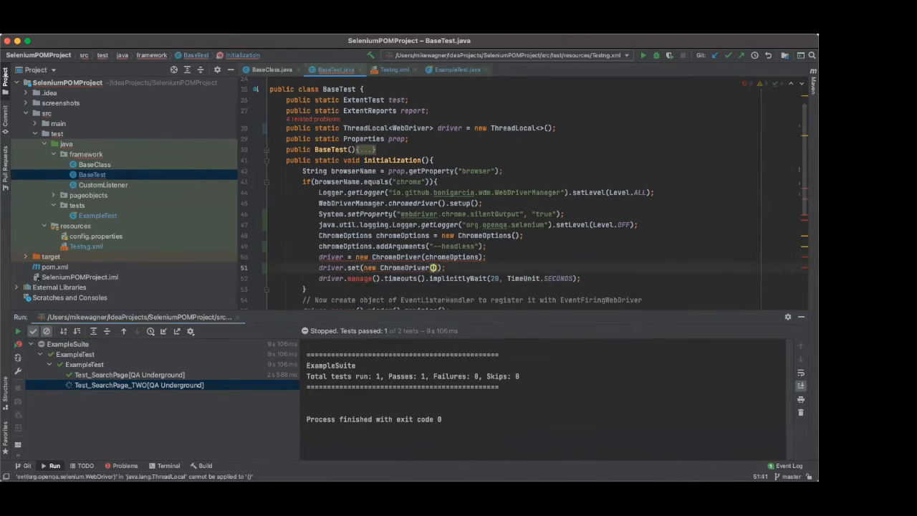
pyautogui.write('chromeOptions')
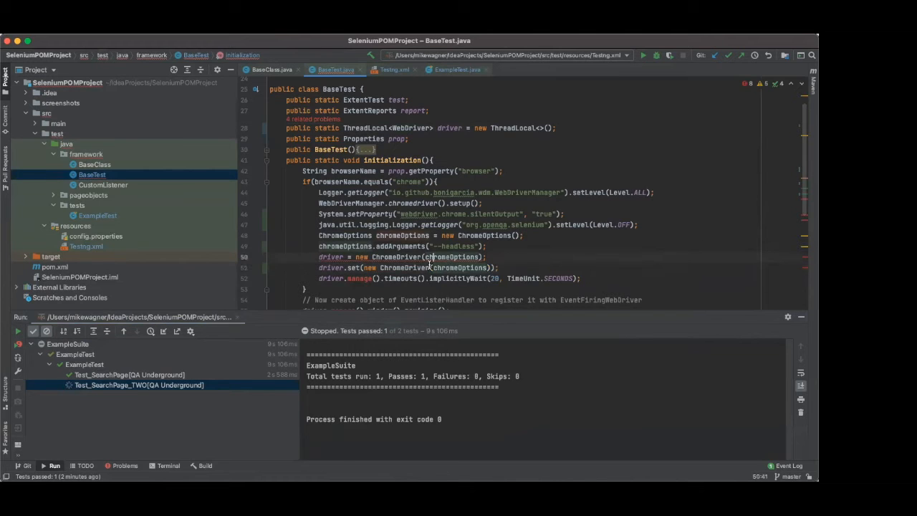
pyautogui.click(403, 267)
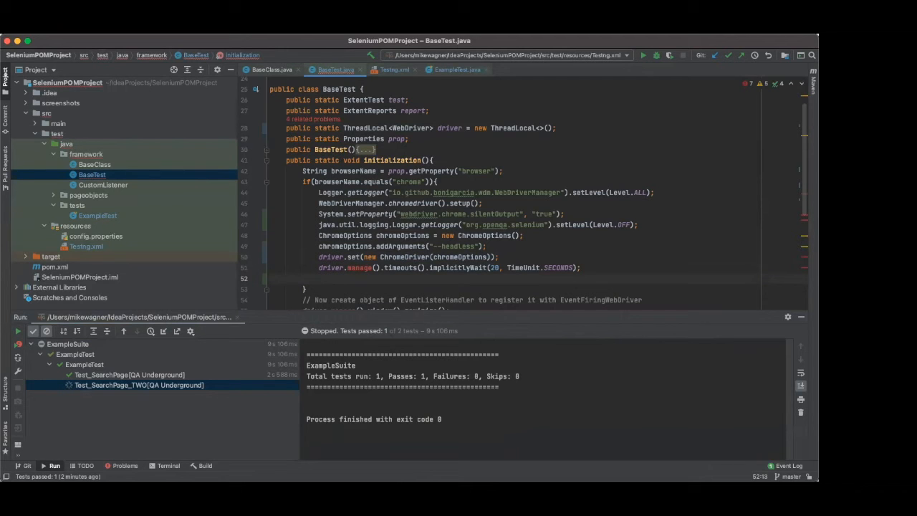
# Add driver.get().manage().timeouts().implicitlyWait(10, TimeUnit.SECONDS) and remove the old implicitlyWait(20) line.
pyautogui.write('driver.get(')
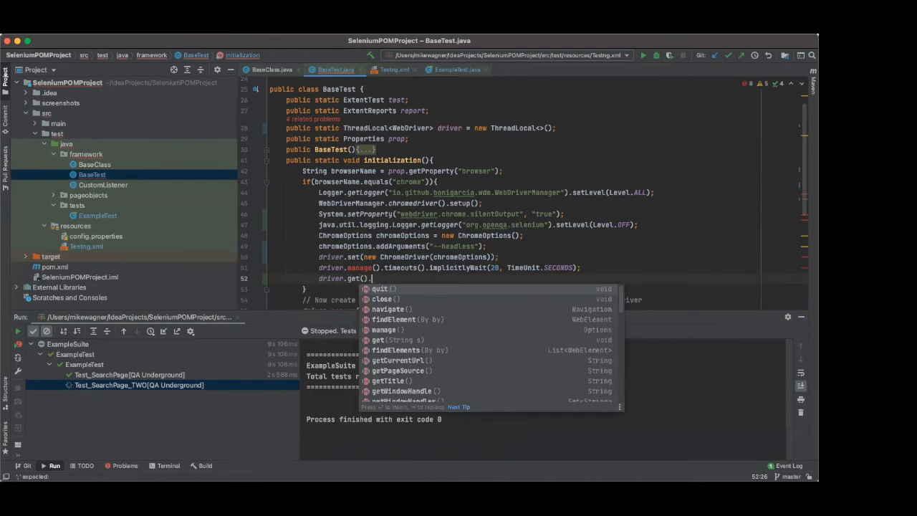
pyautogui.write('.manage().tim')
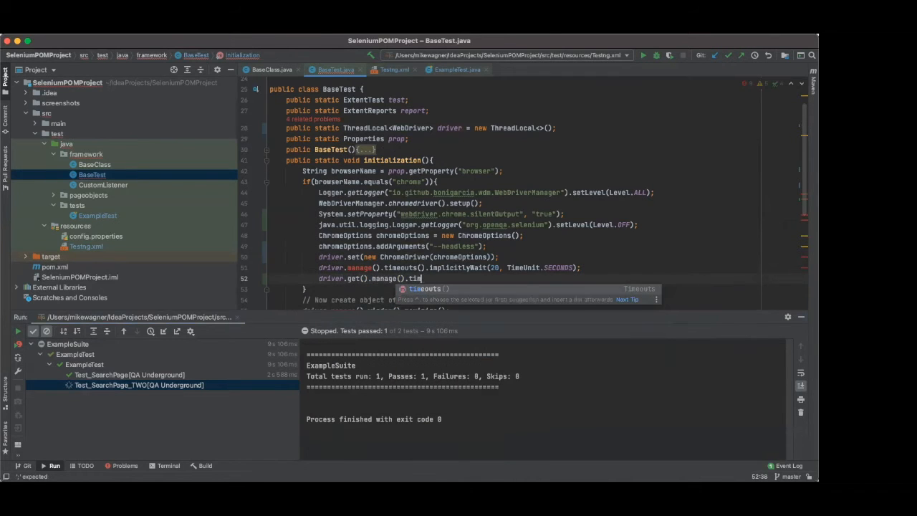
pyautogui.write('implicitlyWait(')
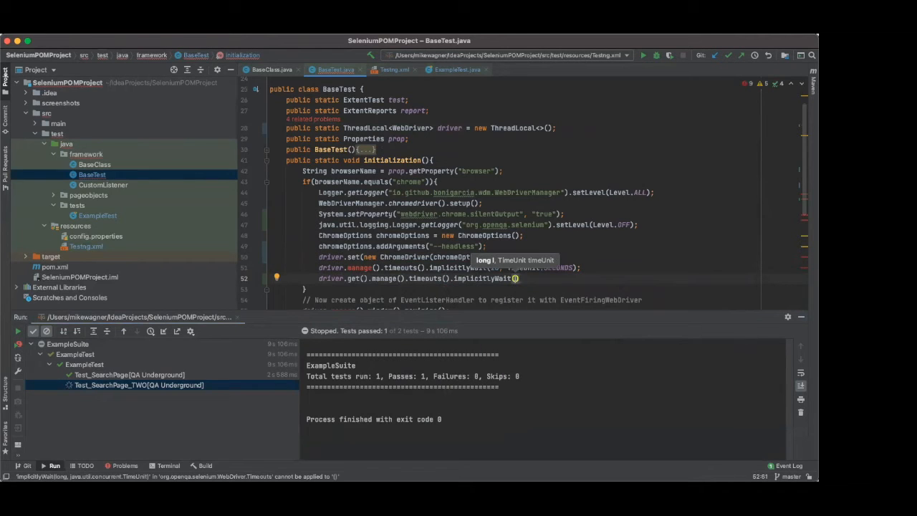
pyautogui.write('10, TI')
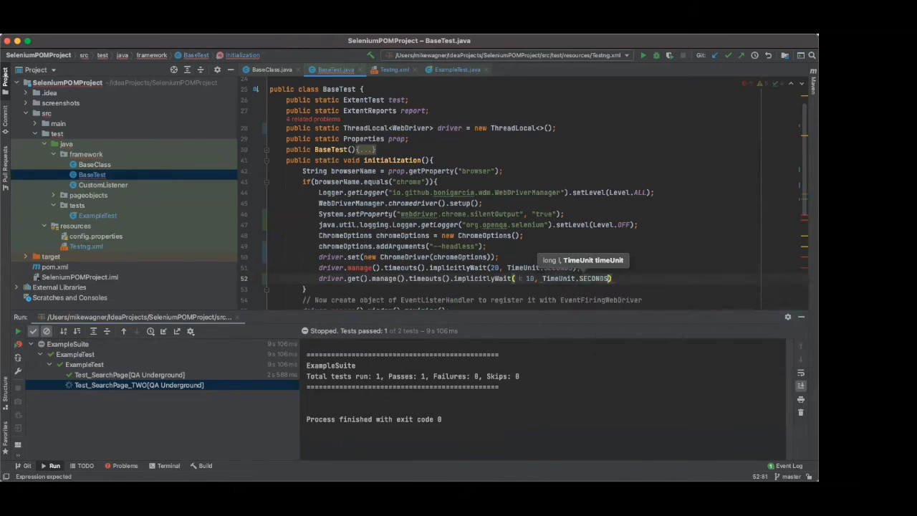
pyautogui.write(';')
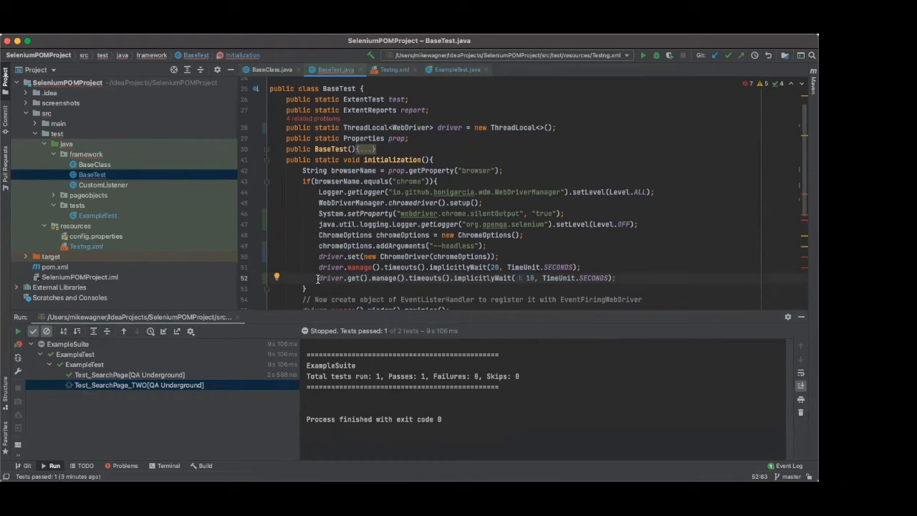
pyautogui.click(364, 267)
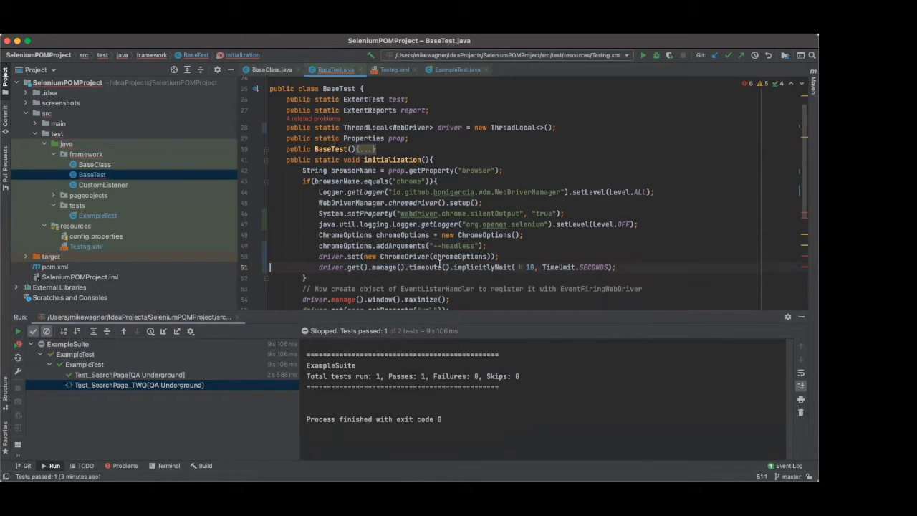
pyautogui.moveTo(639, 256)
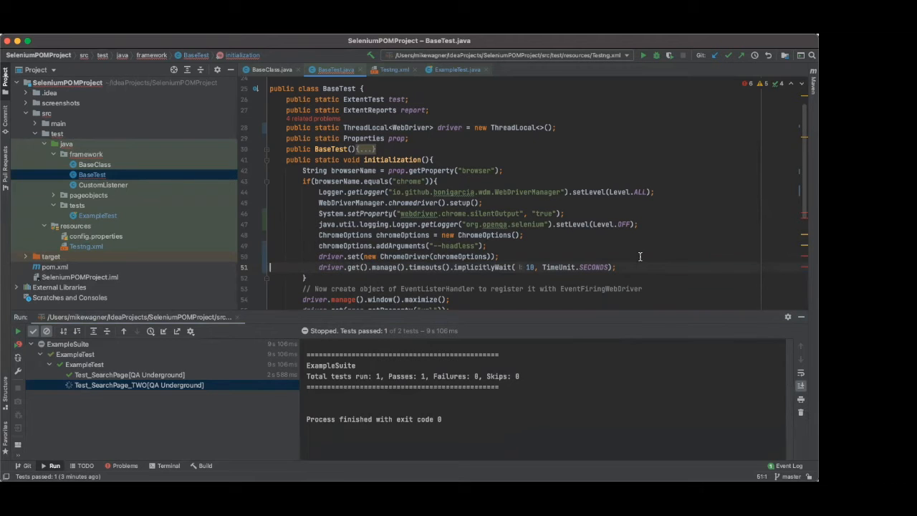
pyautogui.scroll(-3)
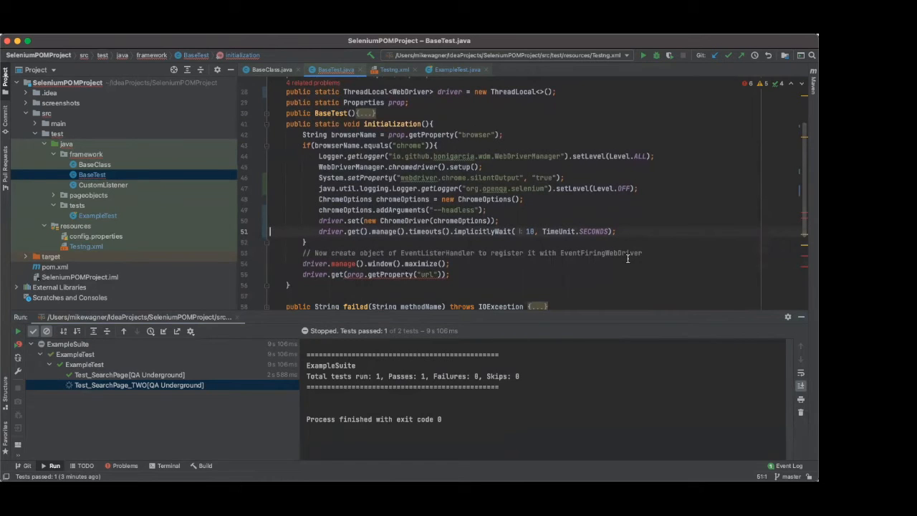
pyautogui.moveTo(508, 265)
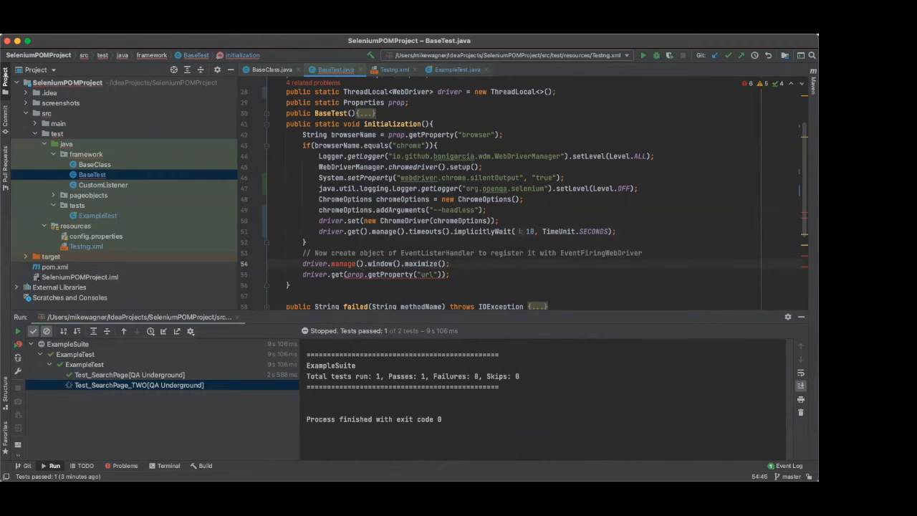
# Add driver.get().manage().window().maximize() and remove the old driver.manage().window().maximize() line.
pyautogui.write('driver.get(')
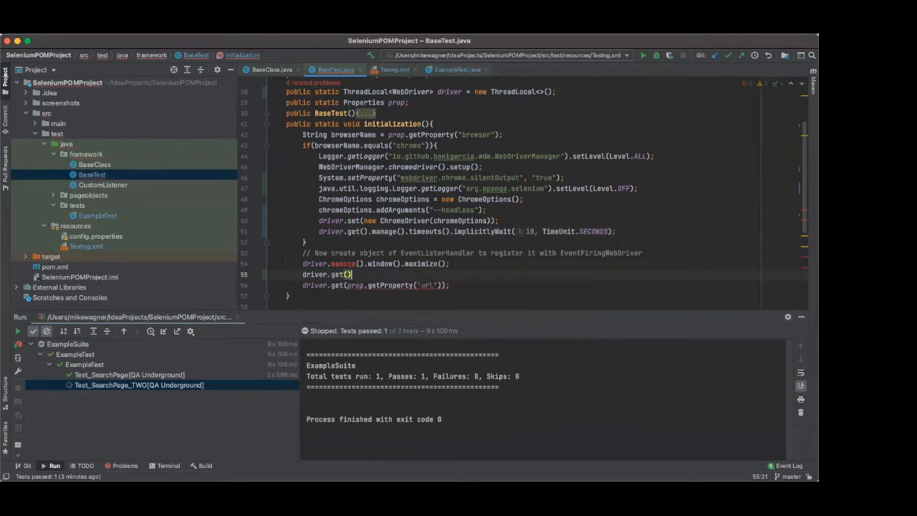
pyautogui.write('.manage().w')
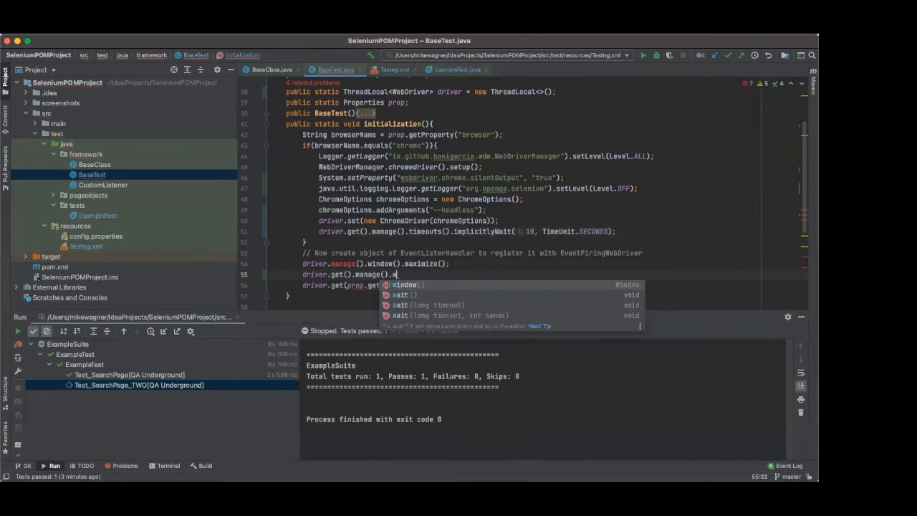
pyautogui.write('indow().maximize();')
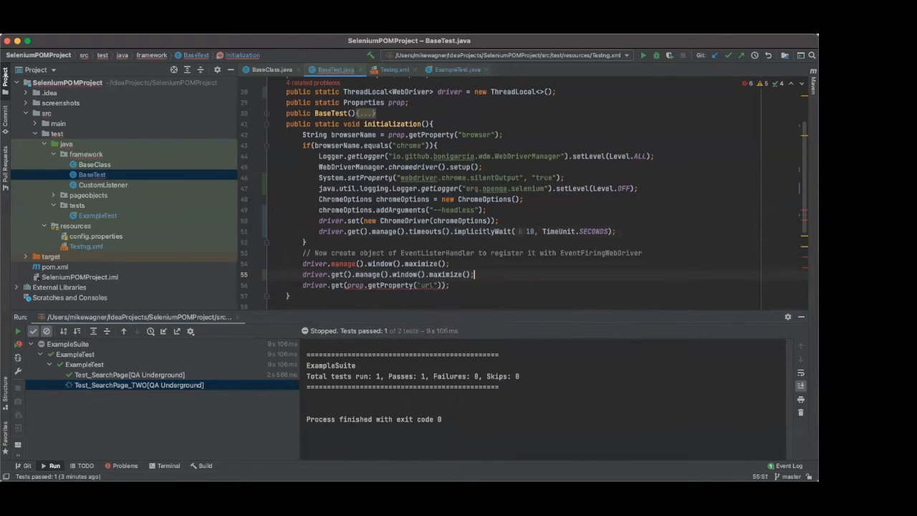
pyautogui.doubleClick(336, 263)
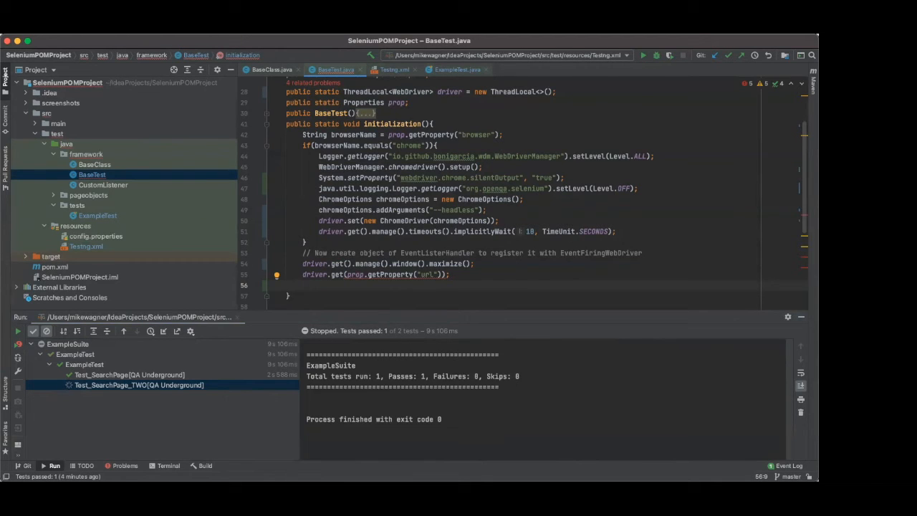
# Add driver.get().navigate().to(prop.getProperty("url")) in place of the old driver.get(url) line.
pyautogui.write('driver.get(')
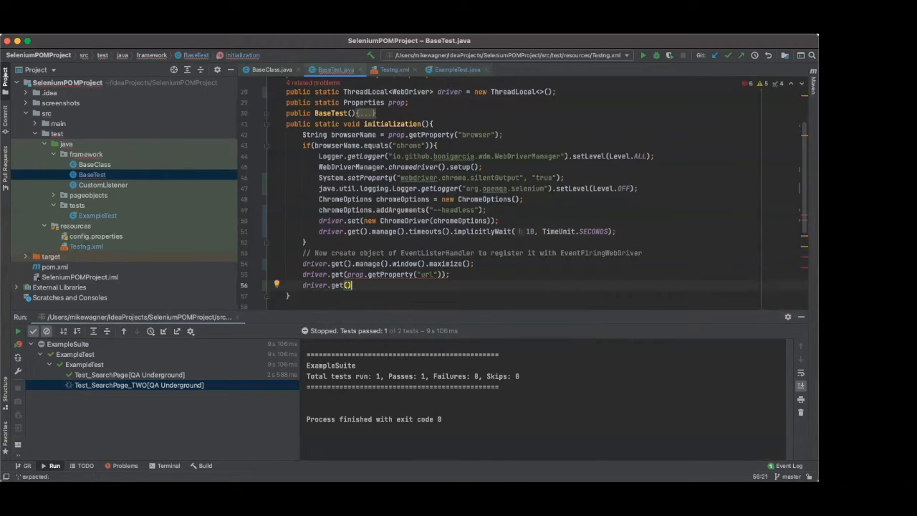
pyautogui.write('.navigate().to();')
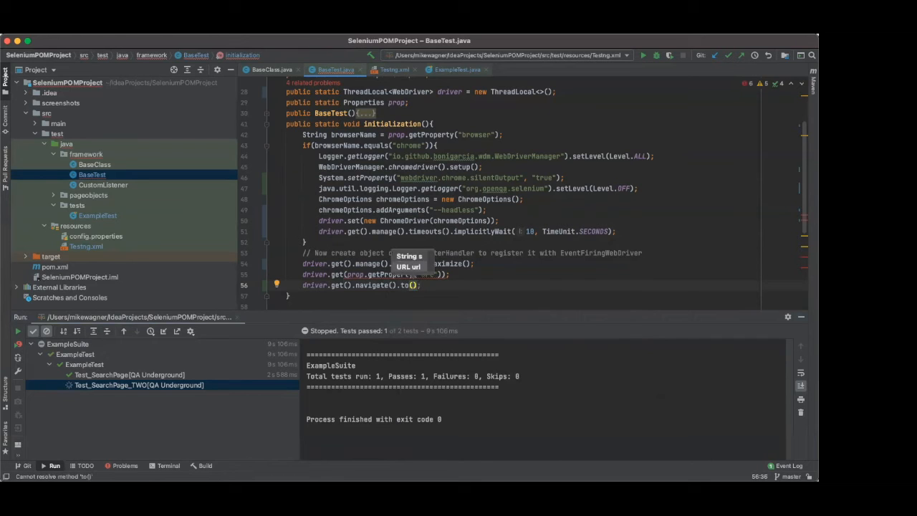
pyautogui.write('prop.getProperty("')
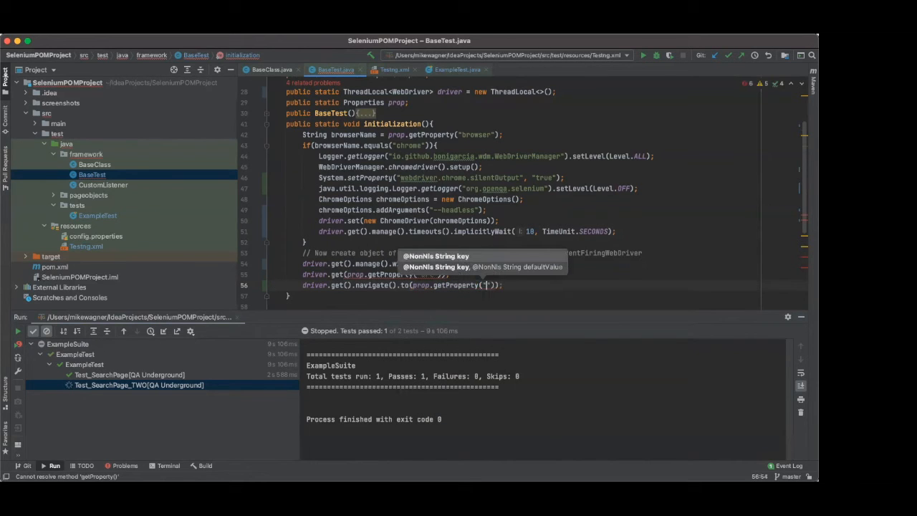
pyautogui.write('url')
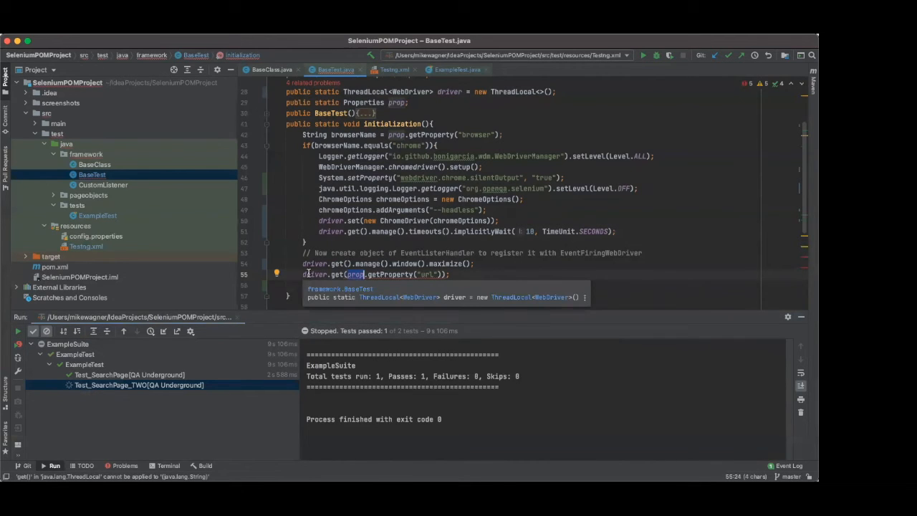
pyautogui.moveTo(468, 278)
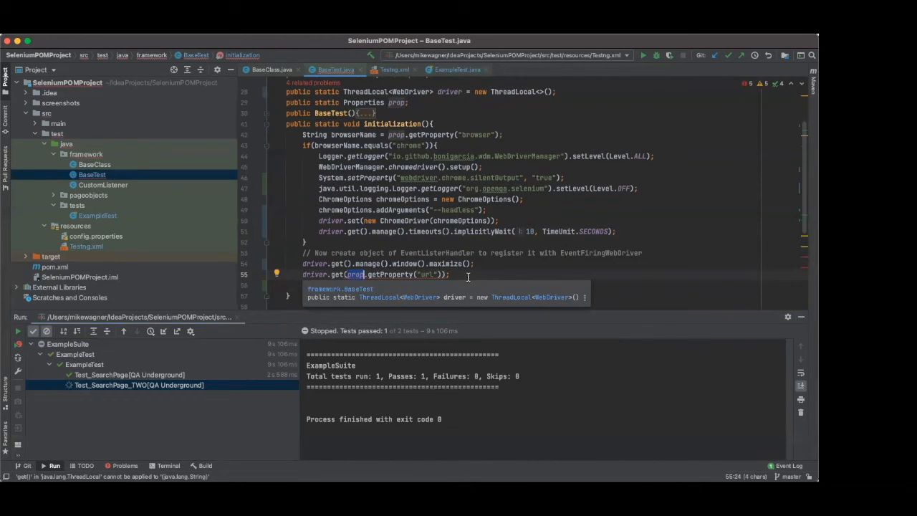
pyautogui.write('driver.get().navigate().to(prop.getProperty("url"));')
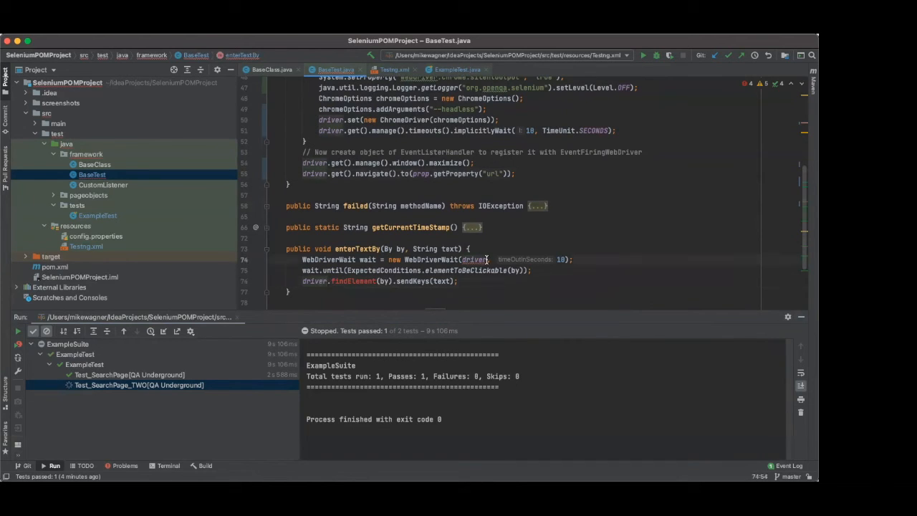
# Switch the driver calls in enterTextBy and enterReturnKey to driver.get().
pyautogui.write('.get(')
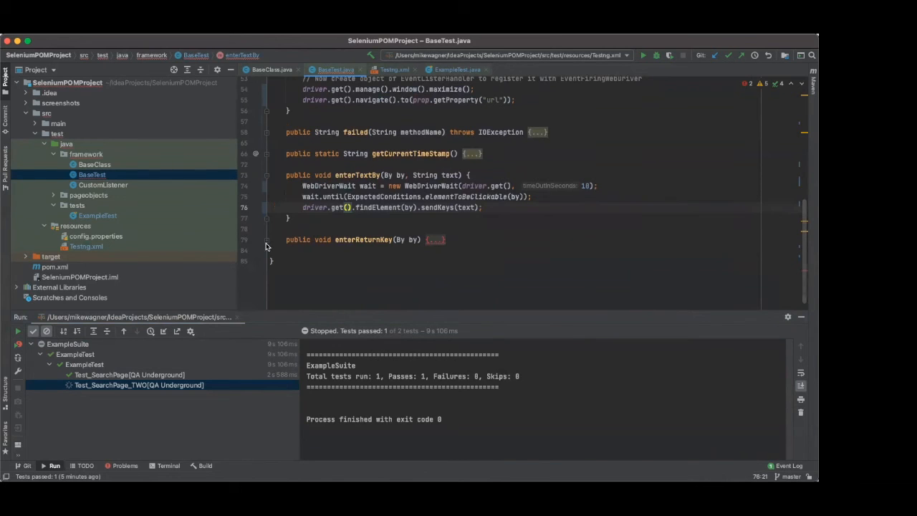
pyautogui.click(435, 240)
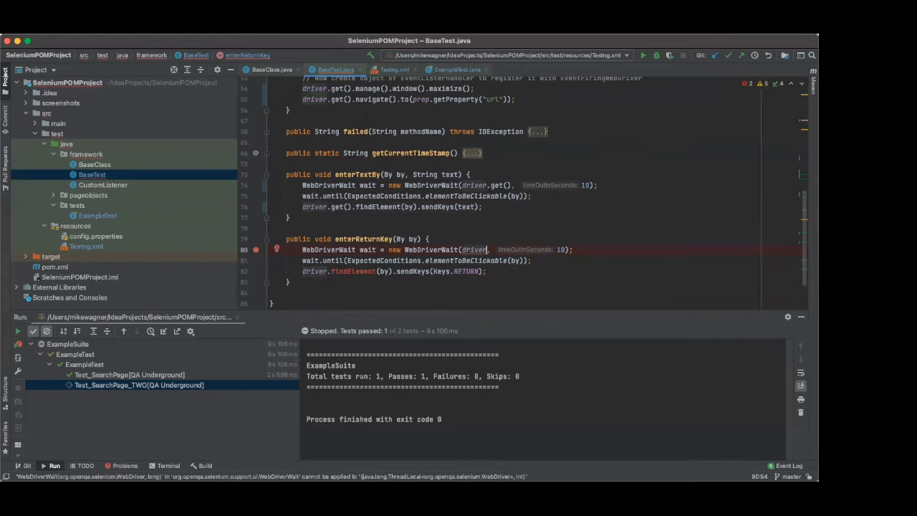
pyautogui.write('.get()')
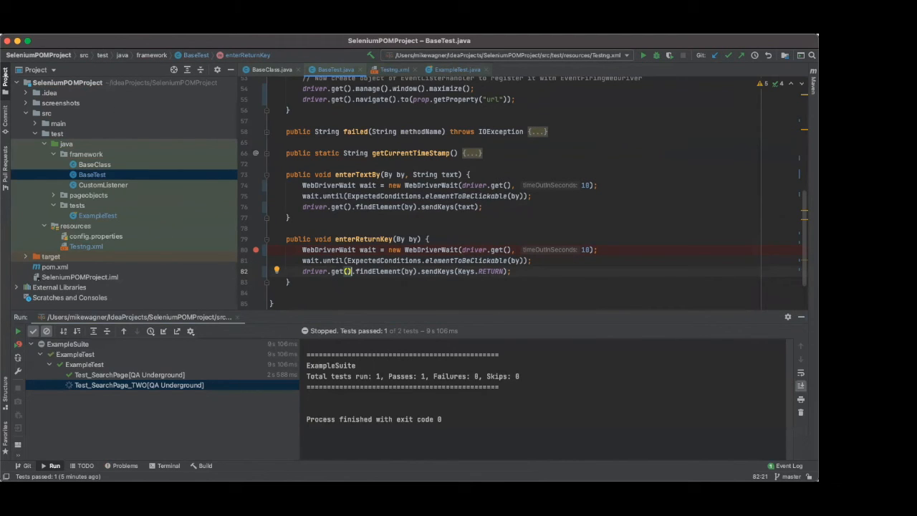
pyautogui.click(29, 55)
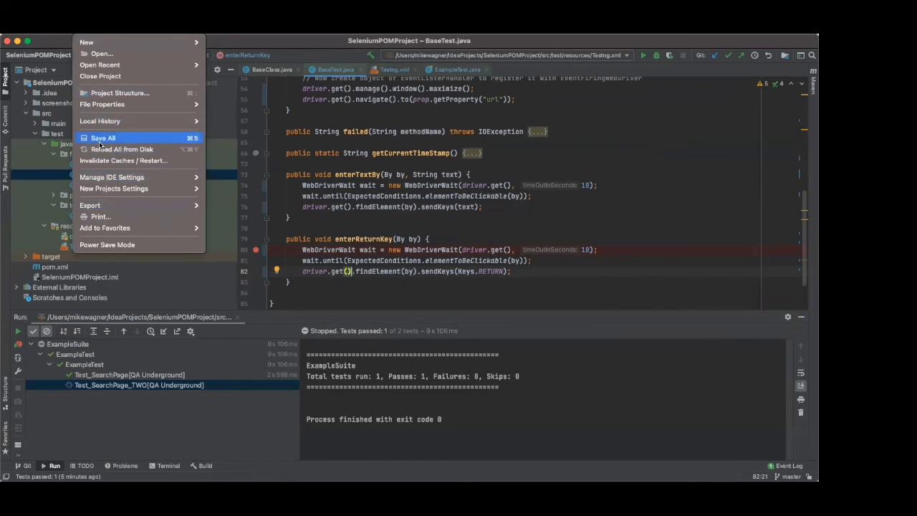
# Save all files and change BaseClass afterMethod to driver.get().close() and driver.get().quit().
pyautogui.click(93, 164)
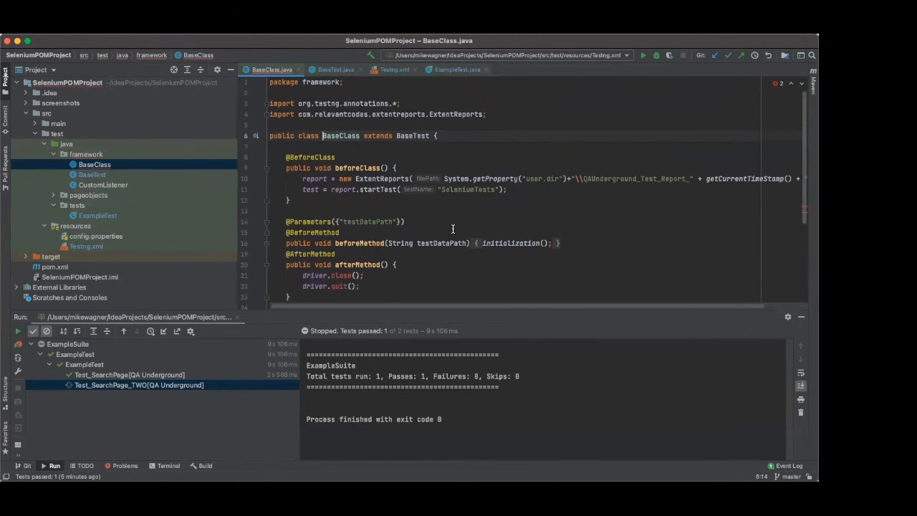
pyautogui.moveTo(452, 231)
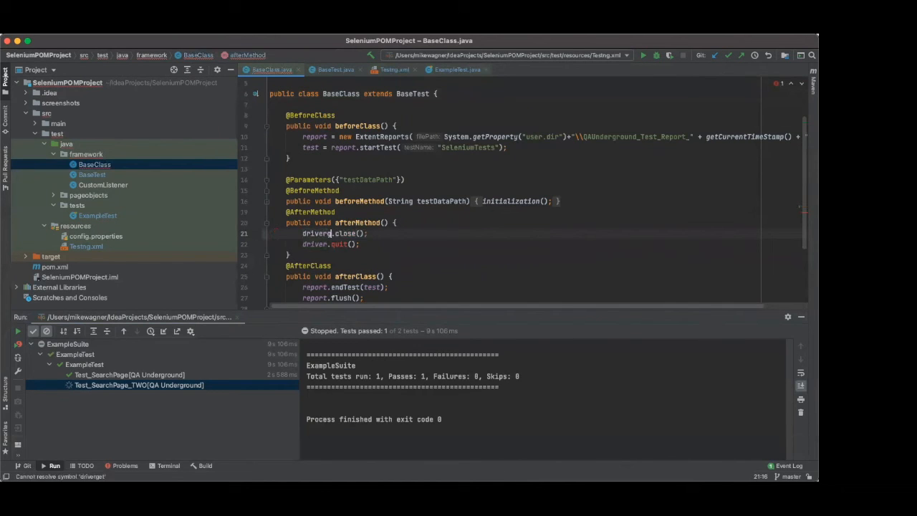
pyautogui.write('get()')
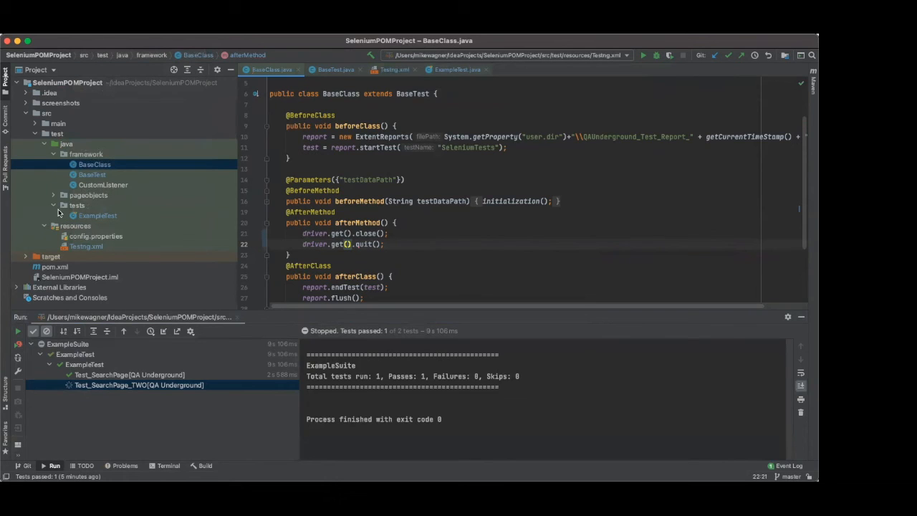
pyautogui.moveTo(101, 218)
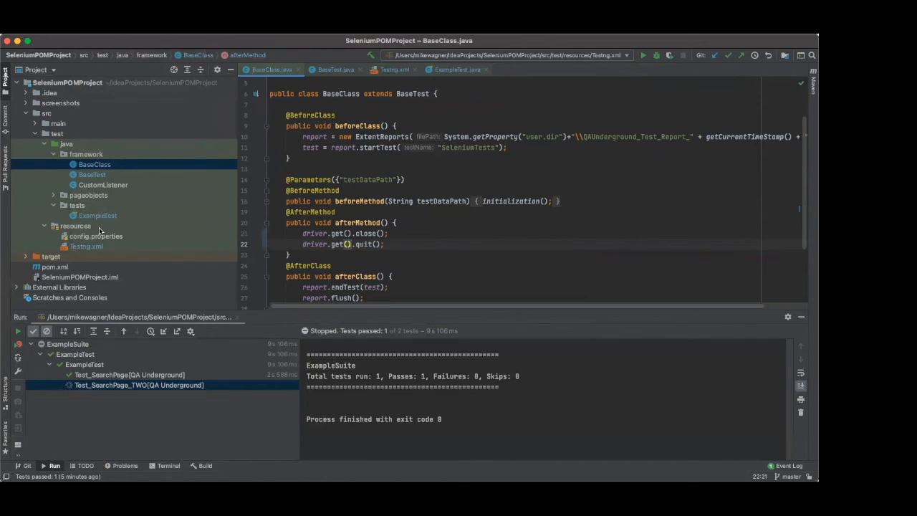
# Open HomePage.java and change EnterSearchText2 to call driver.get().findElement, then open ExampleTest.java.
pyautogui.click(88, 195)
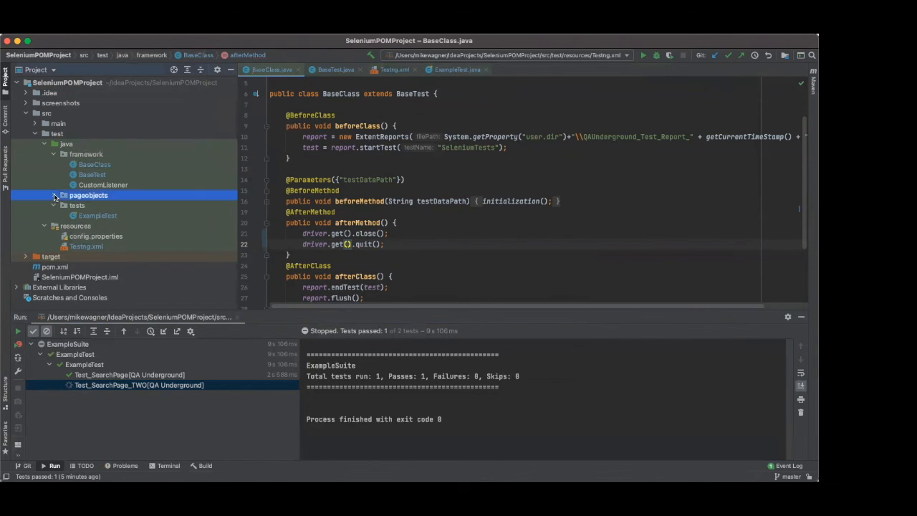
pyautogui.click(88, 194)
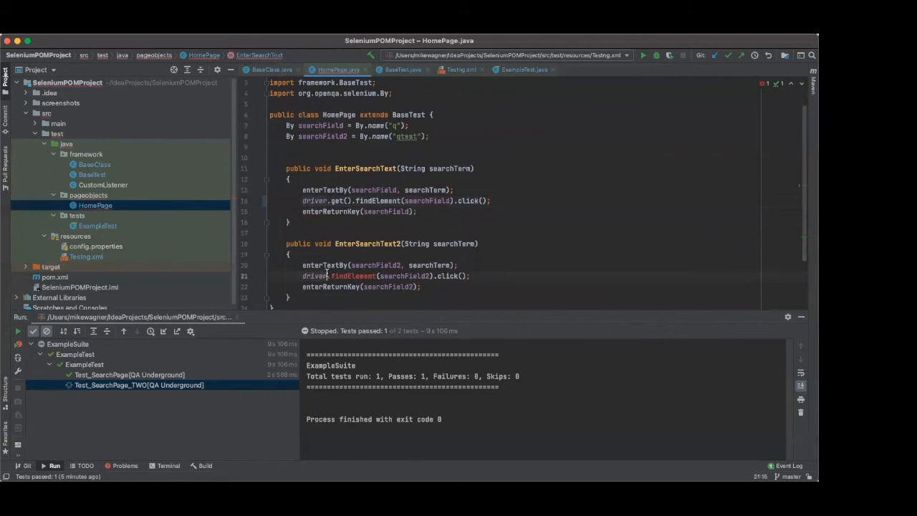
pyautogui.write('get(')
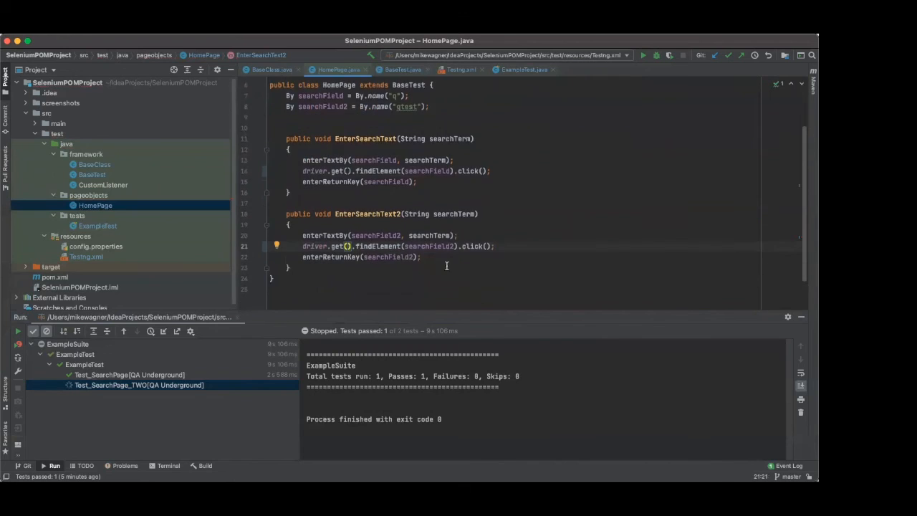
pyautogui.click(8, 40)
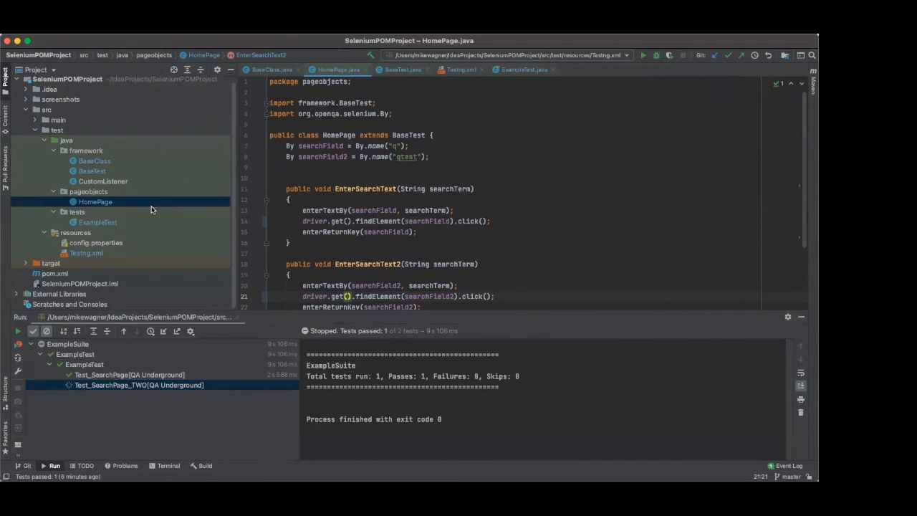
pyautogui.moveTo(110, 213)
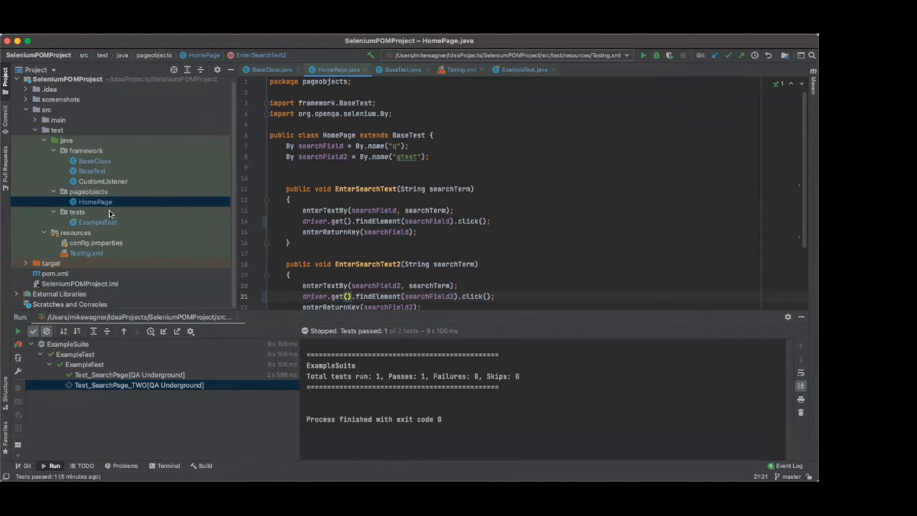
pyautogui.moveTo(100, 237)
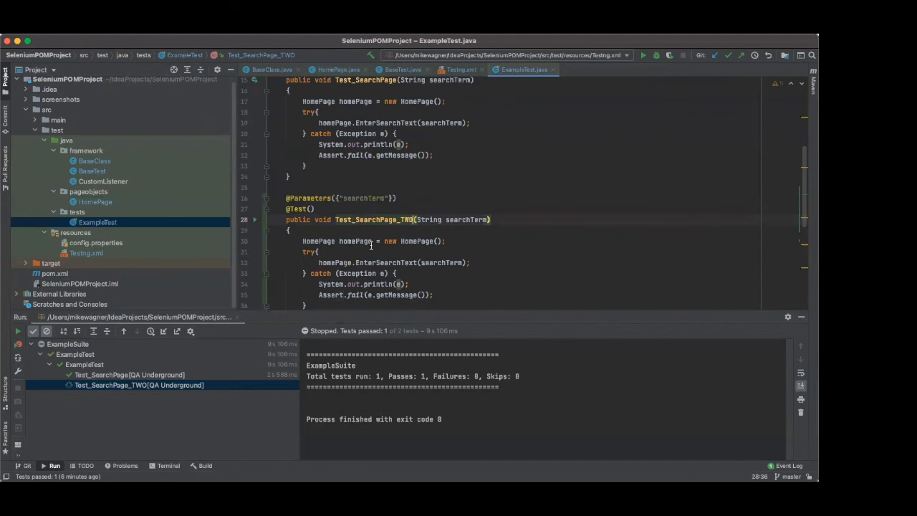
# Save all edited files from the File menu before reopening Testng.xml.
pyautogui.scroll(-3)
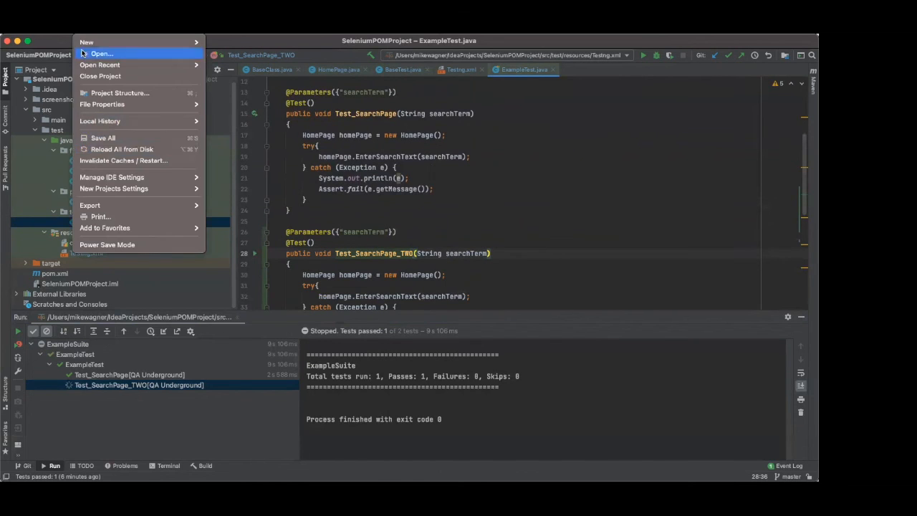
pyautogui.click(201, 278)
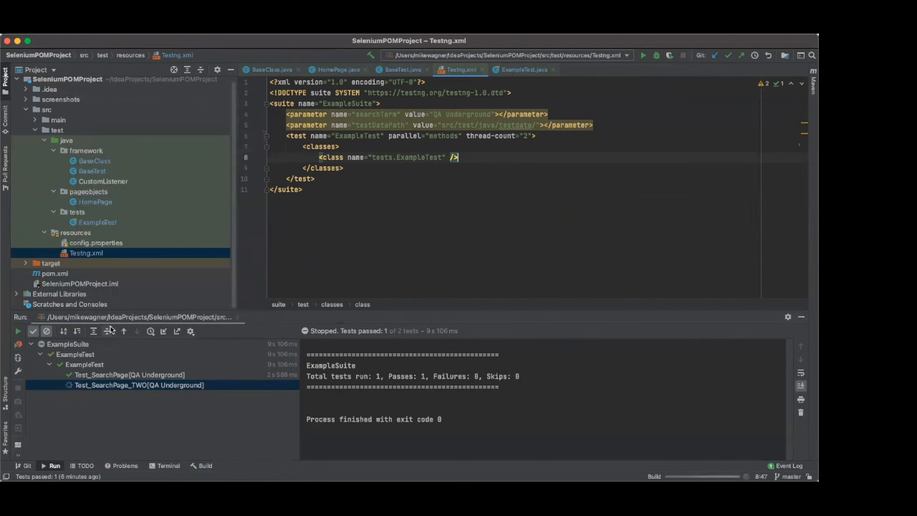
# Rerun ExampleSuite and review Test_SearchPage_TWO and suite results, 2 of 2 passed.
pyautogui.click(18, 330)
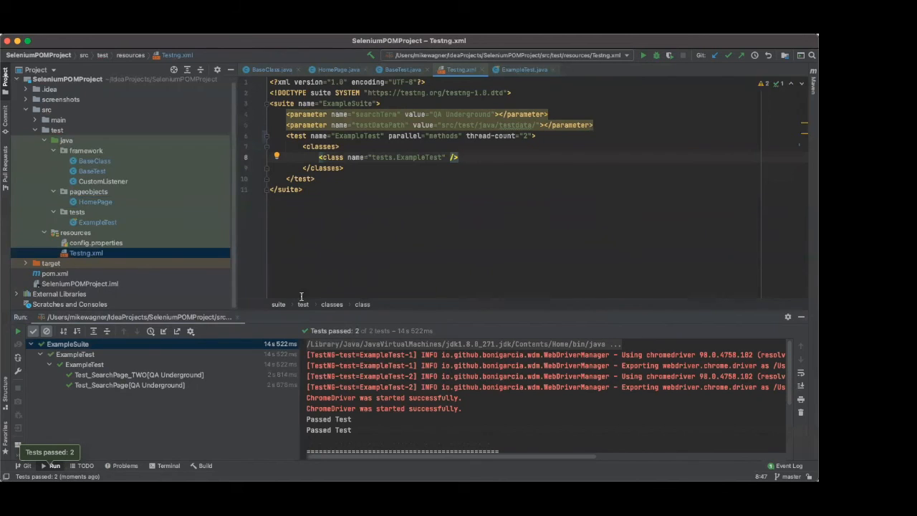
pyautogui.moveTo(391, 373)
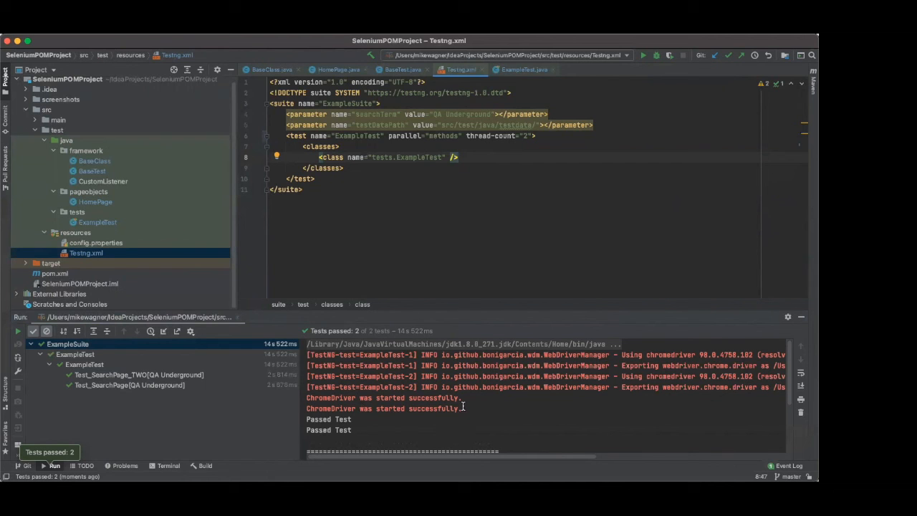
pyautogui.click(138, 374)
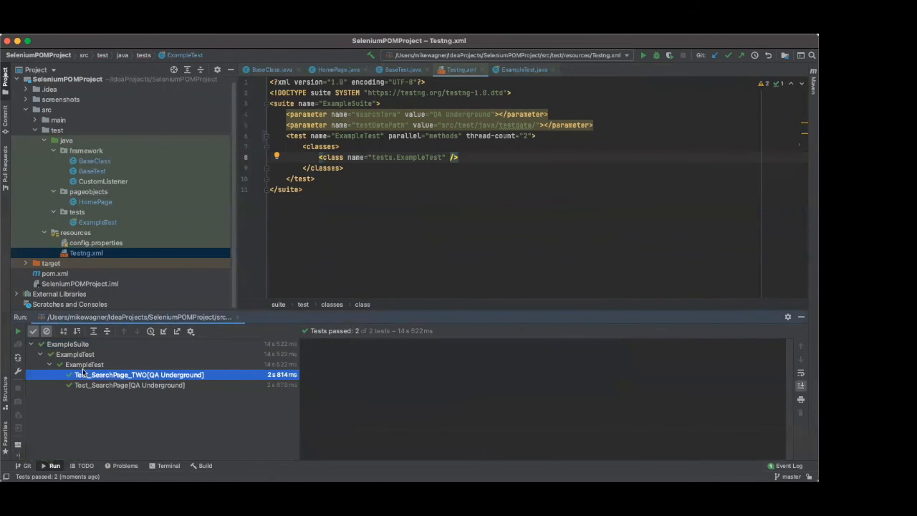
pyautogui.click(68, 343)
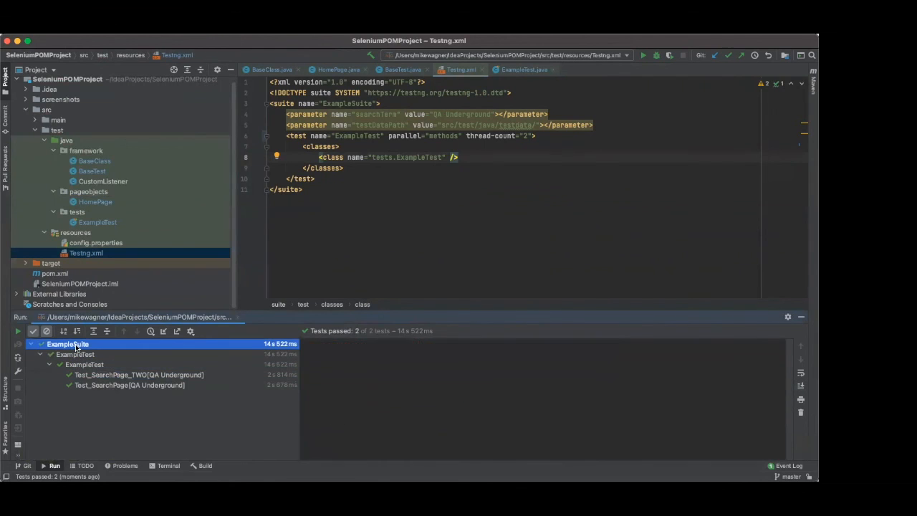